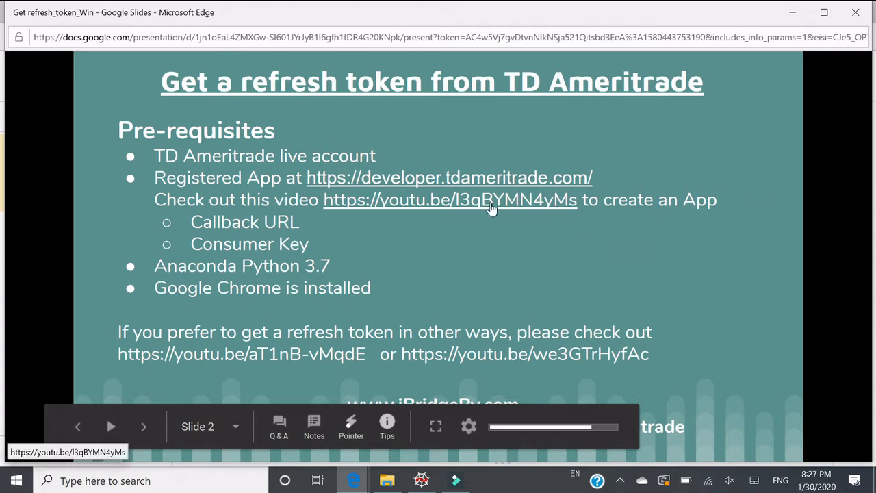
{"action": "mouse_move", "coordinate": [343, 263]}
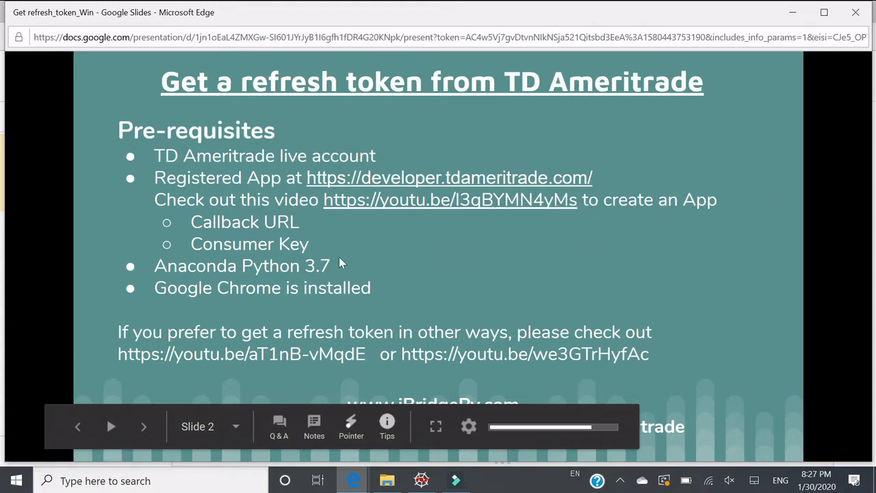
{"action": "mouse_move", "coordinate": [362, 274]}
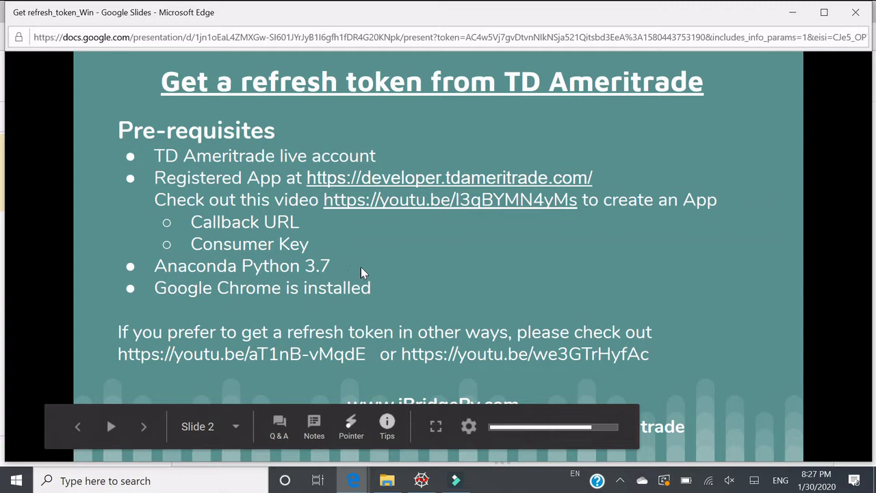
{"action": "mouse_move", "coordinate": [282, 258]}
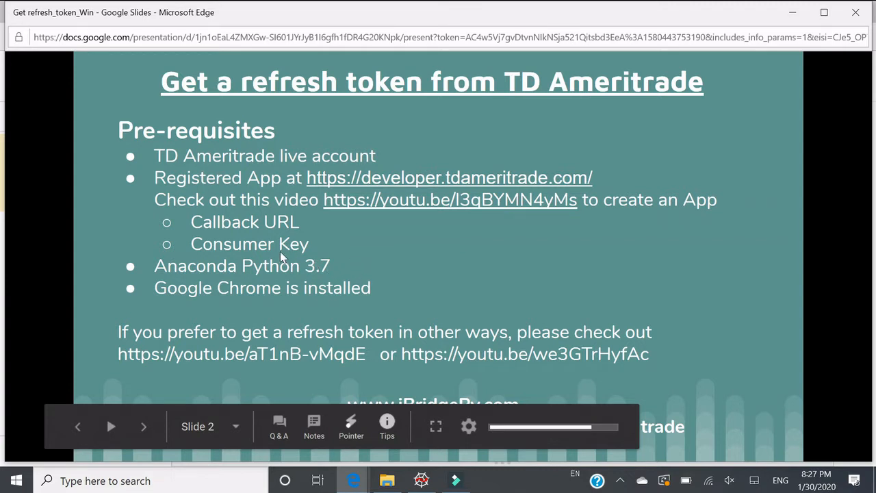
{"action": "mouse_move", "coordinate": [279, 229]}
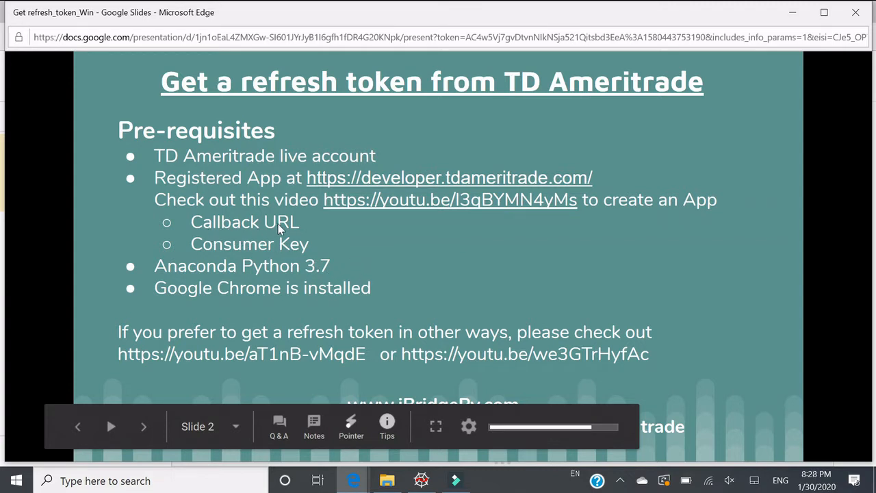
{"action": "mouse_move", "coordinate": [349, 257]}
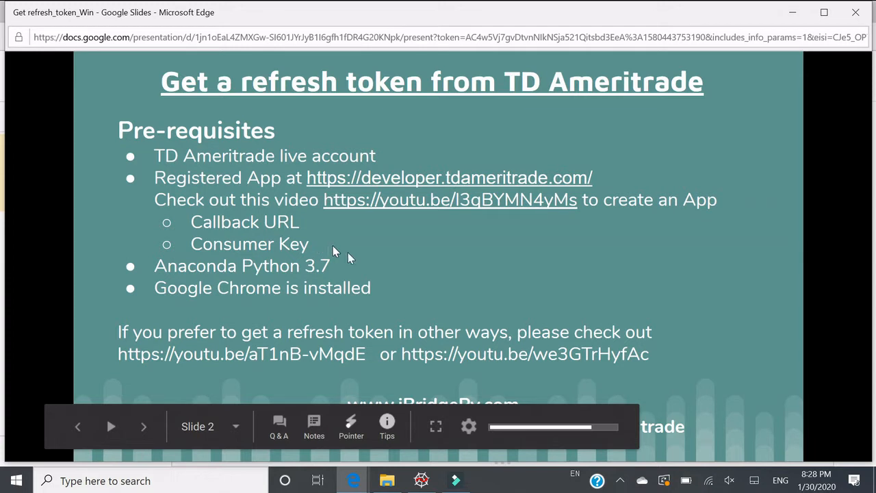
{"action": "mouse_move", "coordinate": [273, 257]}
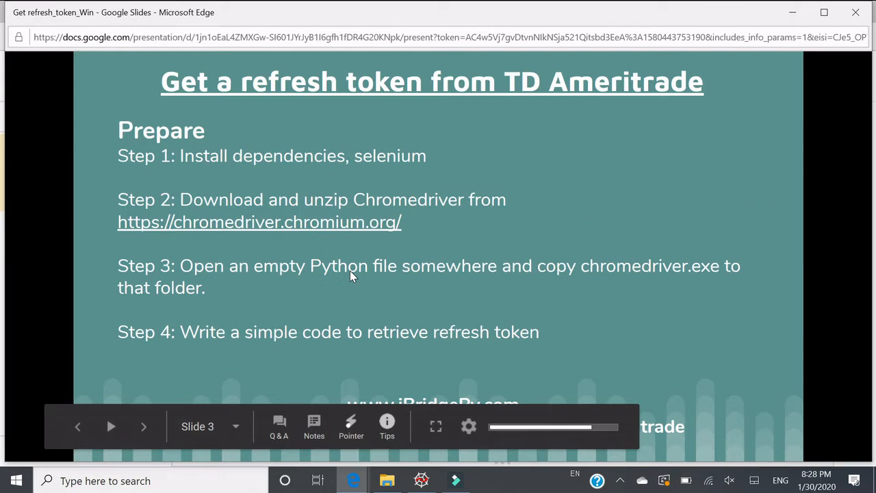
- Advance to slide 3's preparation steps and bring up the Windows list of installed programs
{"action": "left_click", "coordinate": [76, 427]}
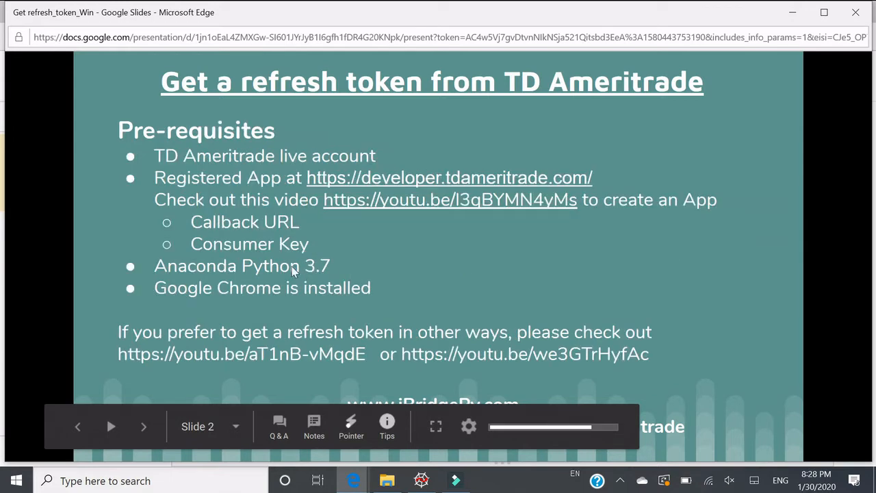
{"action": "mouse_move", "coordinate": [157, 279]}
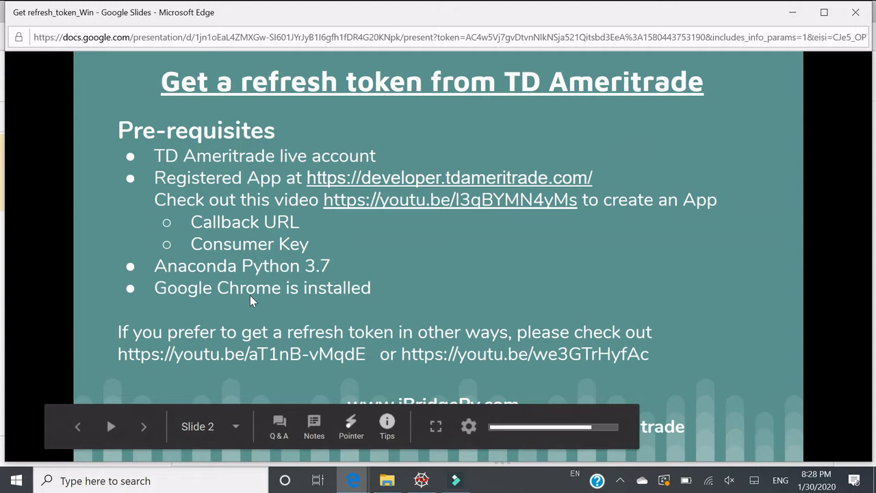
{"action": "mouse_move", "coordinate": [222, 354]}
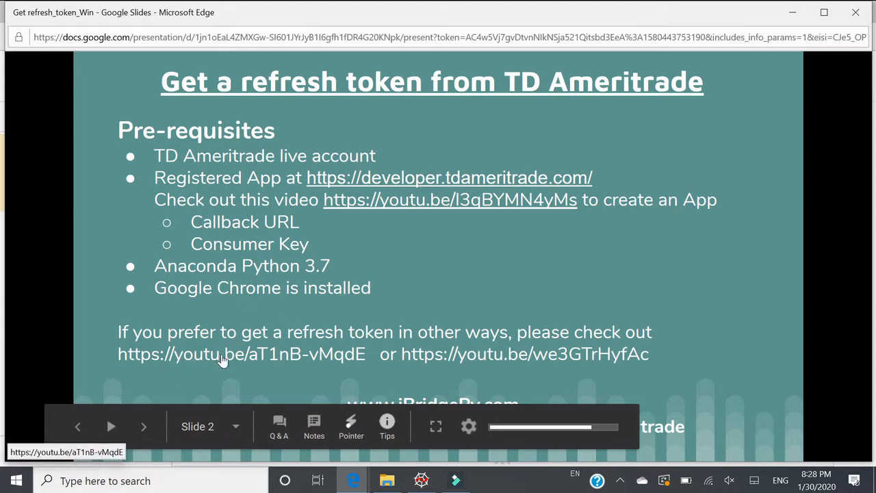
{"action": "mouse_move", "coordinate": [465, 355]}
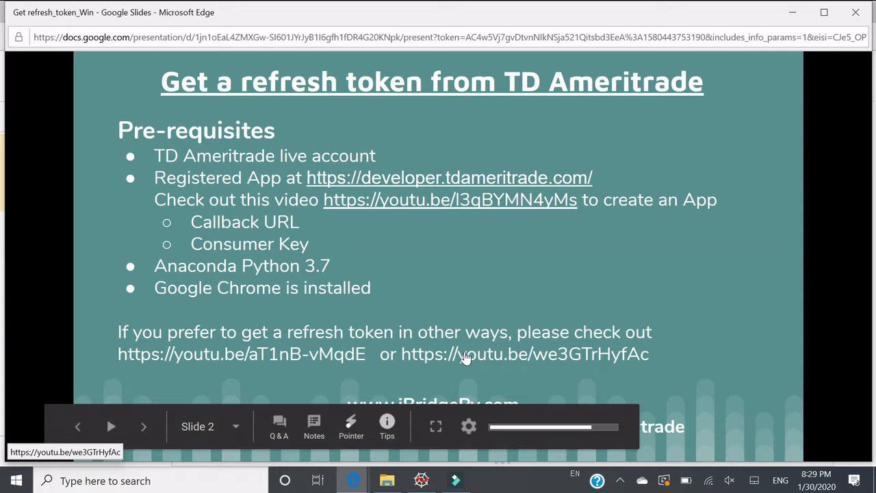
{"action": "mouse_move", "coordinate": [335, 378]}
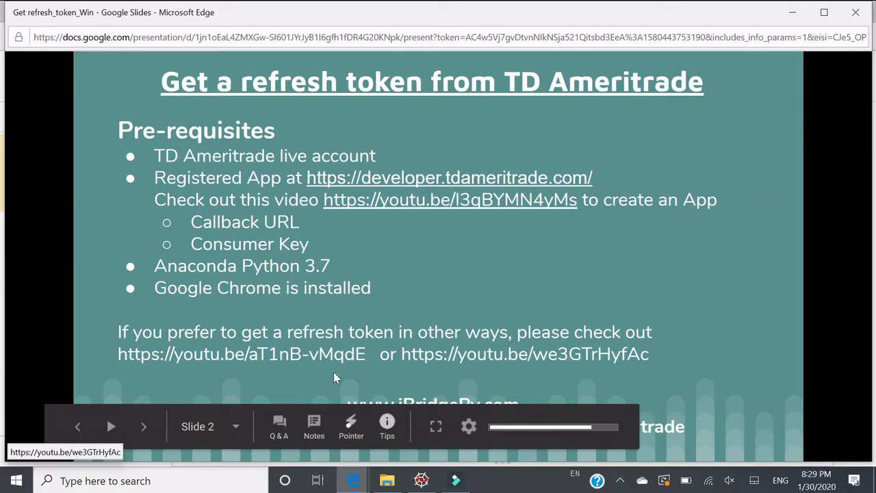
{"action": "mouse_move", "coordinate": [318, 380]}
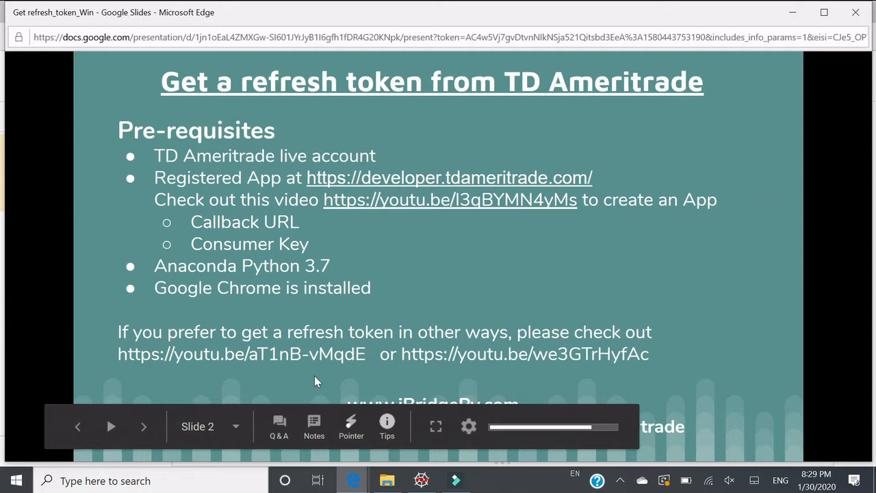
{"action": "mouse_move", "coordinate": [317, 381]}
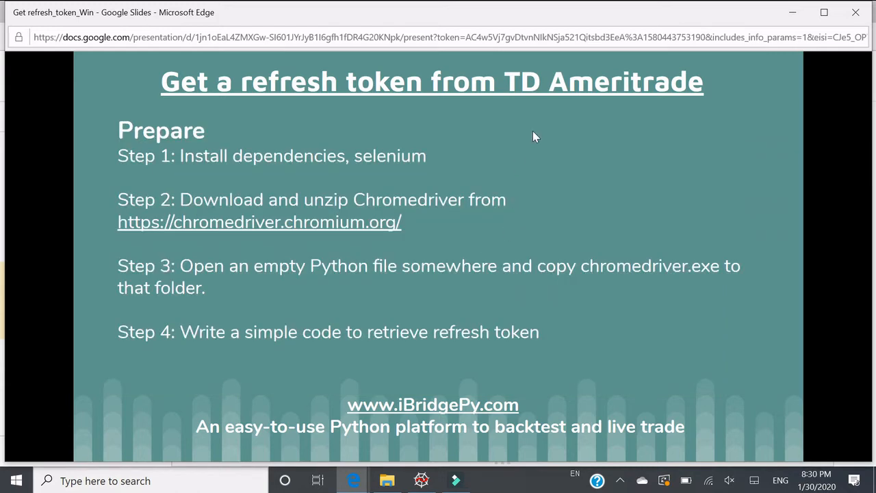
{"action": "mouse_move", "coordinate": [506, 61]}
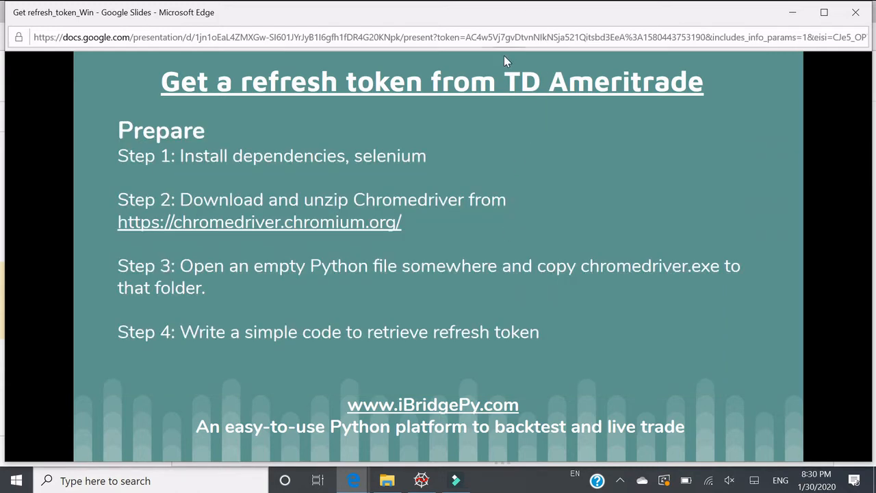
{"action": "mouse_move", "coordinate": [288, 427]}
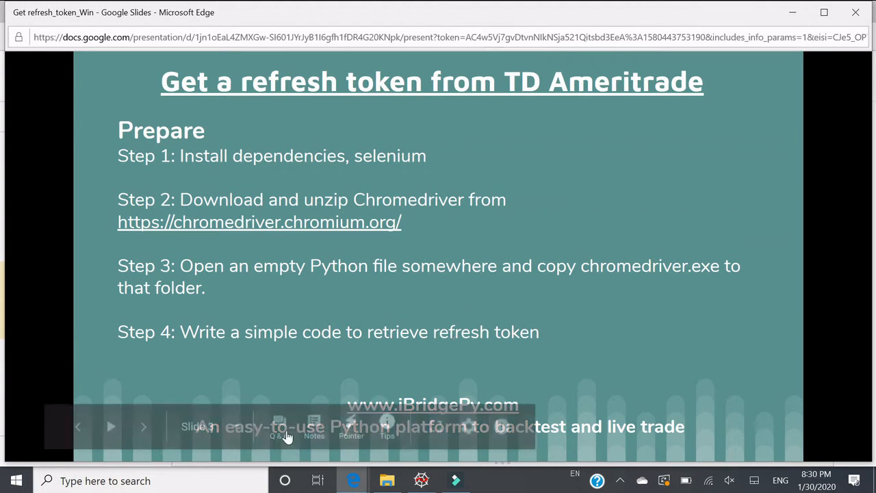
{"action": "left_click", "coordinate": [15, 480]}
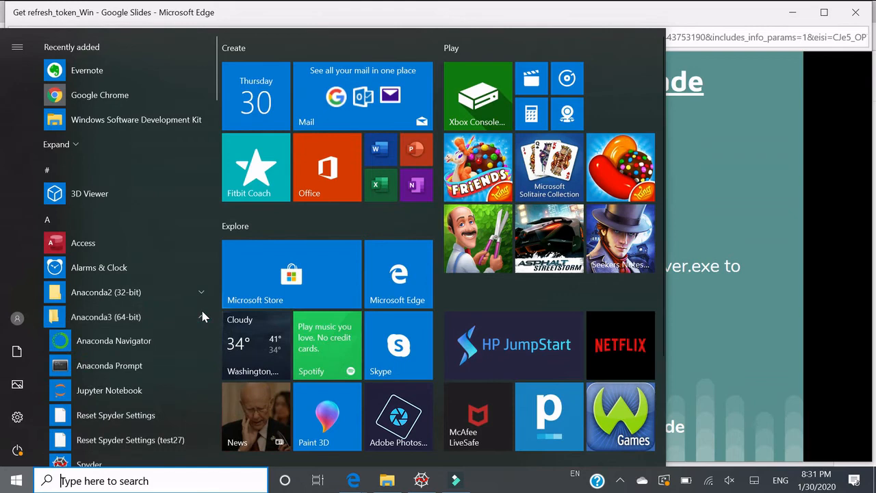
- Launch Anaconda Prompt and run 'pip install selenium', which reports requirements already satisfied
{"action": "scroll", "scroll_direction": "down", "scroll_amount": 3}
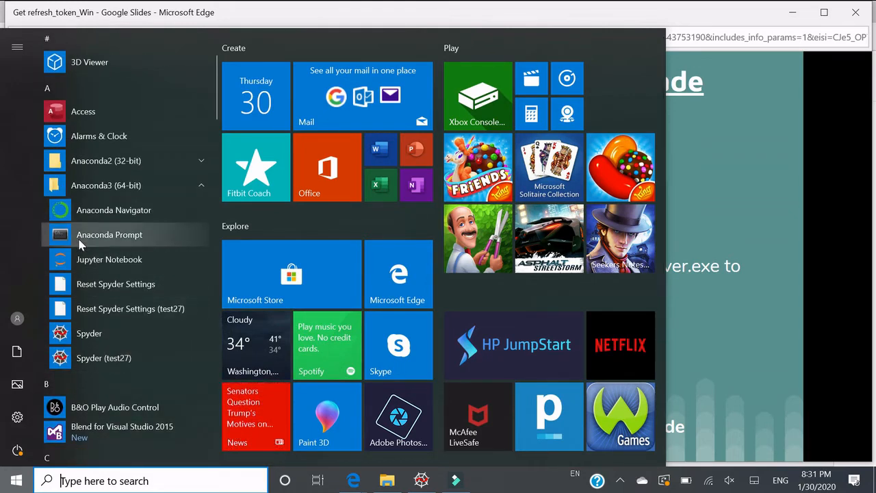
{"action": "left_click", "coordinate": [109, 234]}
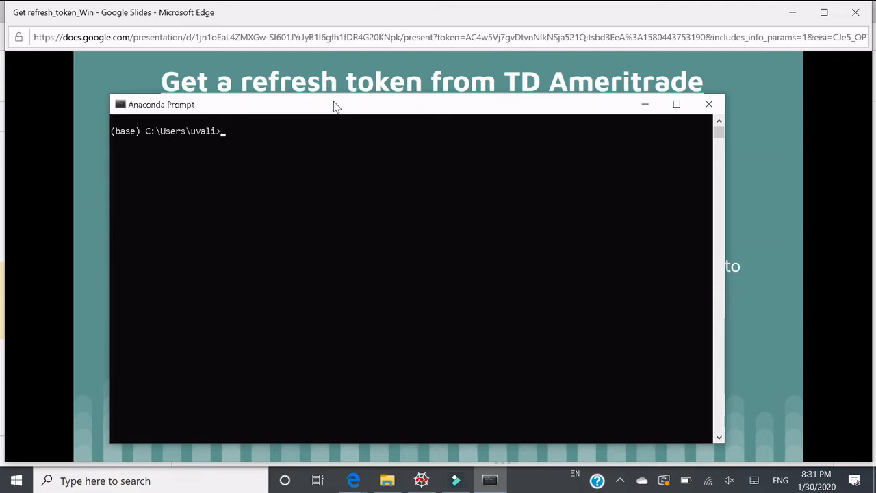
{"action": "type", "text": "pip l"}
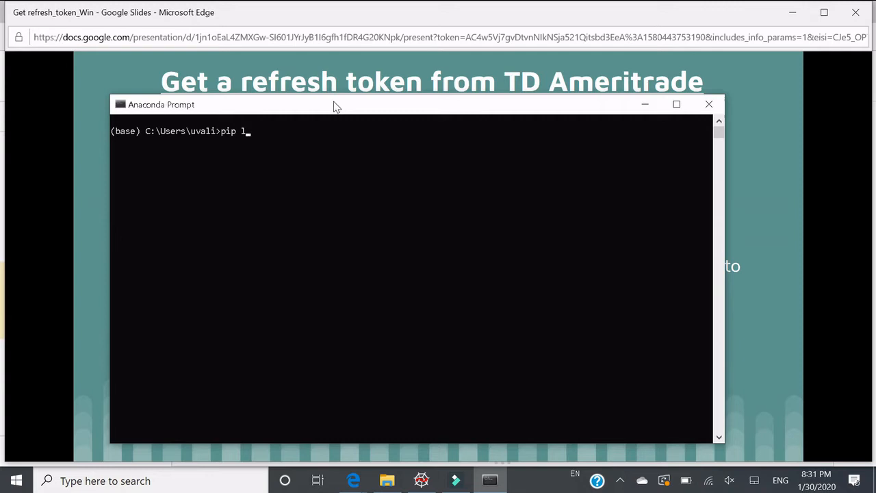
{"action": "type", "text": "ist"}
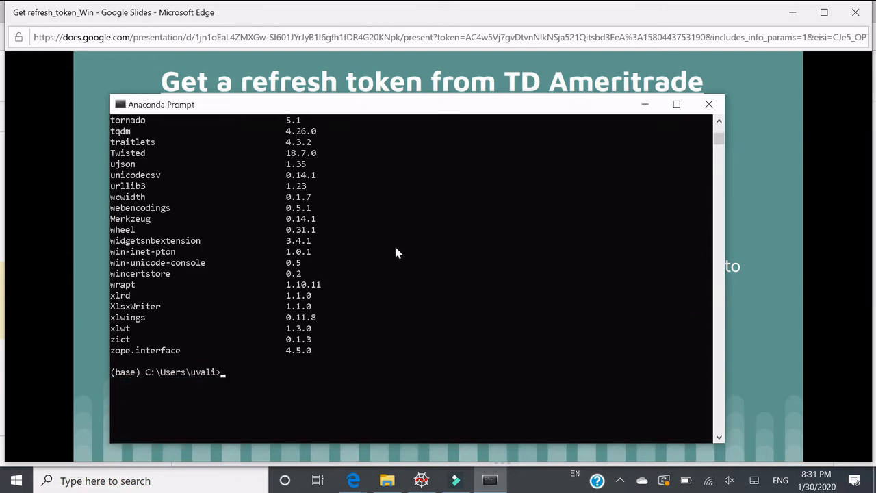
{"action": "scroll", "scroll_direction": "up", "scroll_amount": 3}
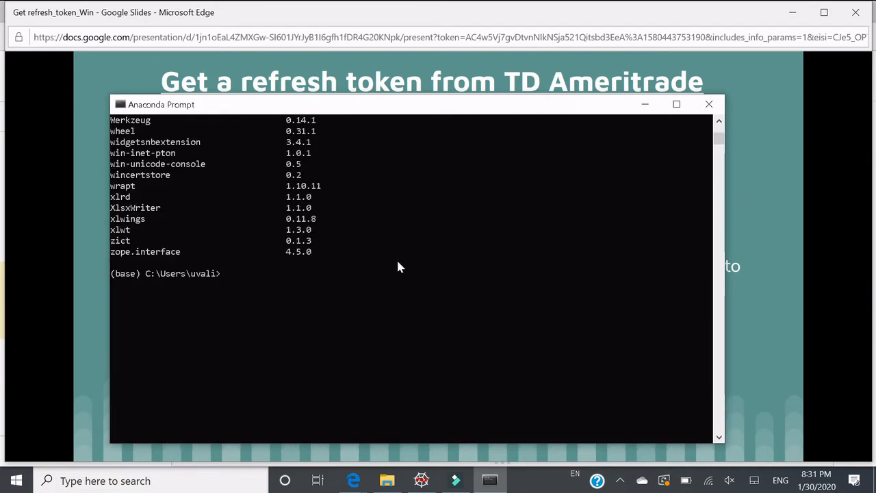
{"action": "type", "text": "pip"}
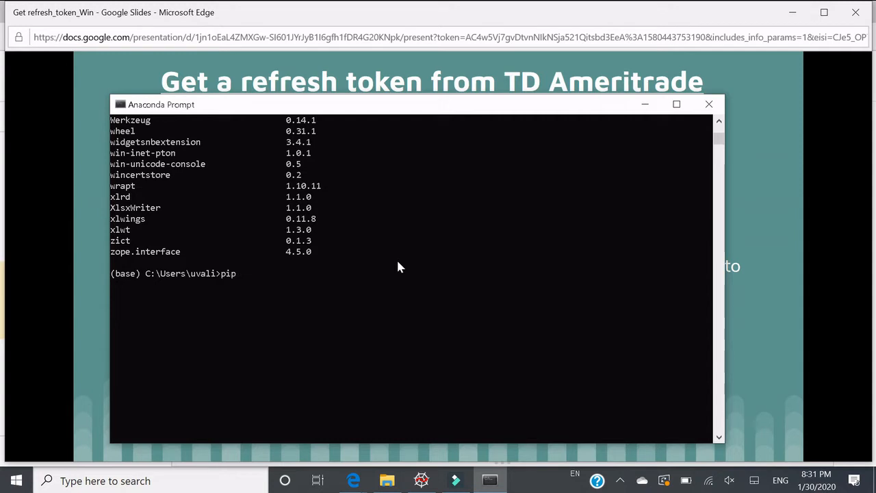
{"action": "type", "text": "install sel"}
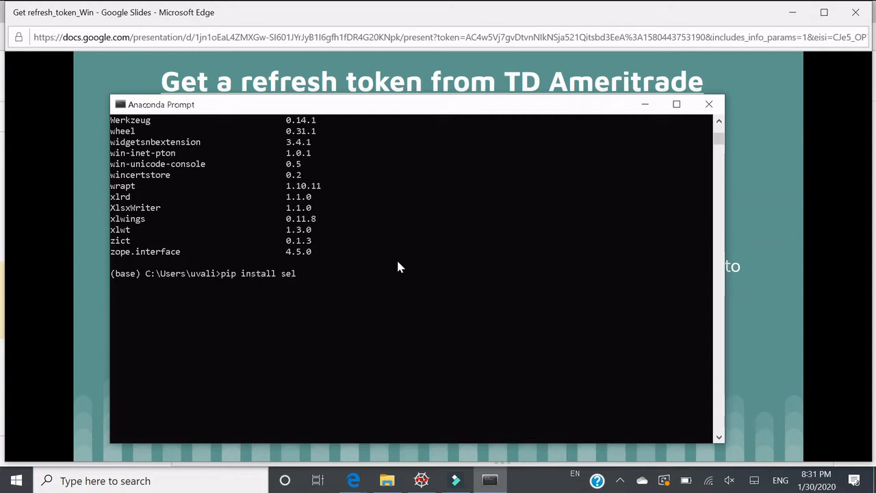
{"action": "type", "text": "enium"}
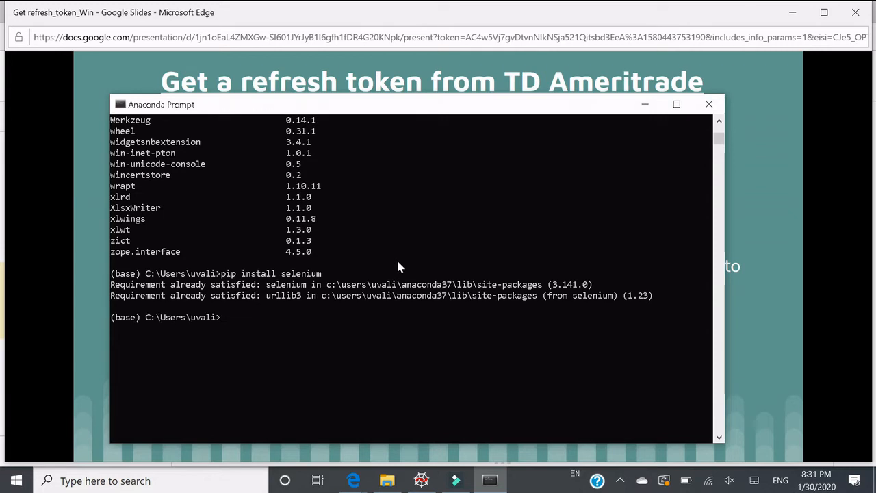
- Run 'pip install tdameritrade', which also reports requirements already satisfied
{"action": "type", "text": "pip i"}
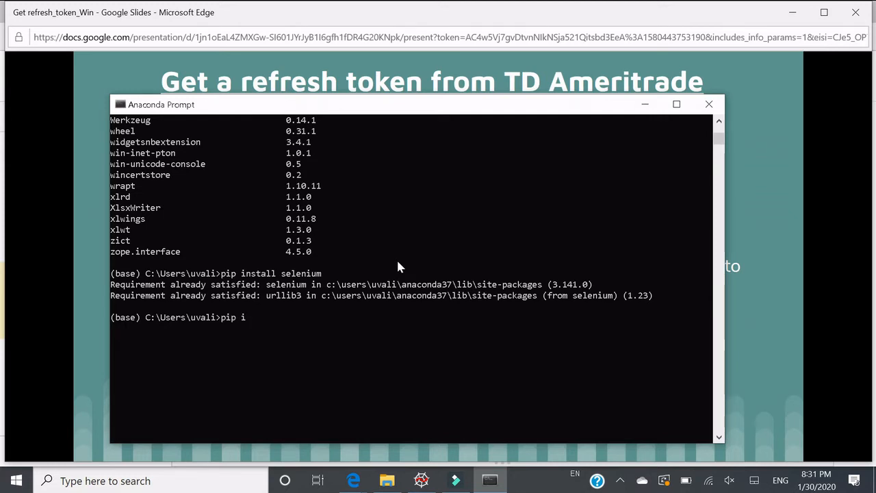
{"action": "type", "text": "nstall ta"}
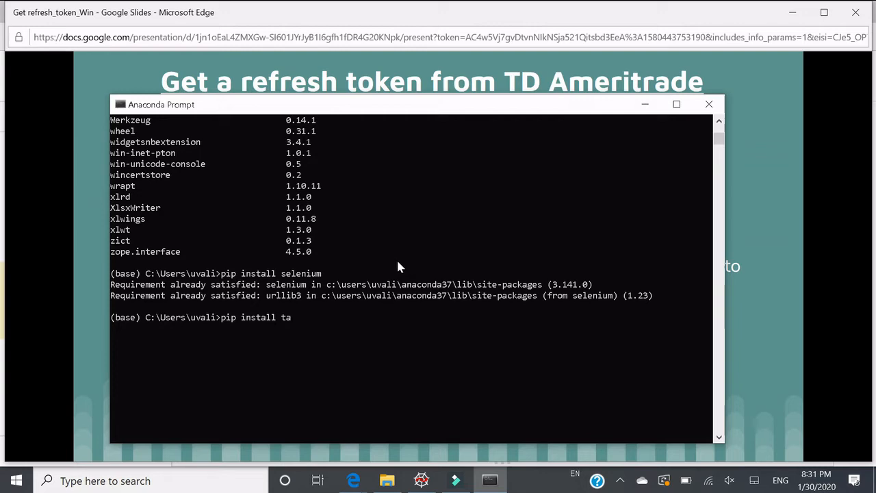
{"action": "type", "text": "damerit"}
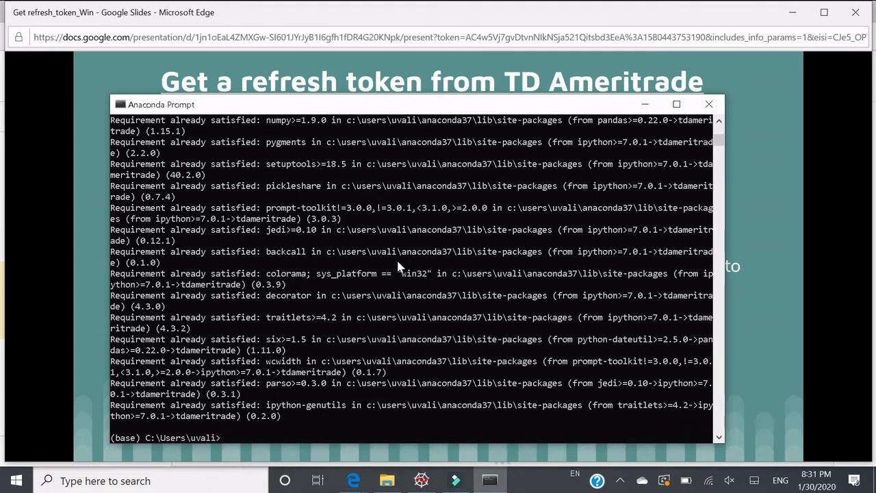
{"action": "mouse_move", "coordinate": [413, 280]}
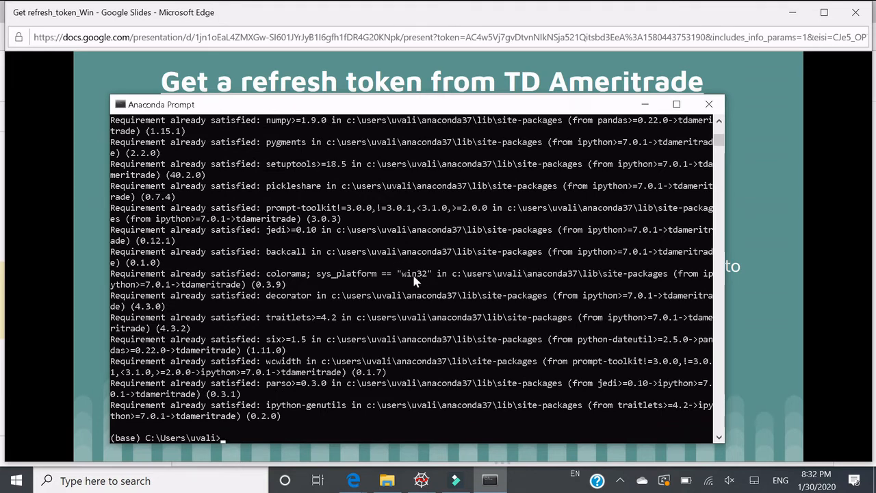
{"action": "mouse_move", "coordinate": [709, 104]}
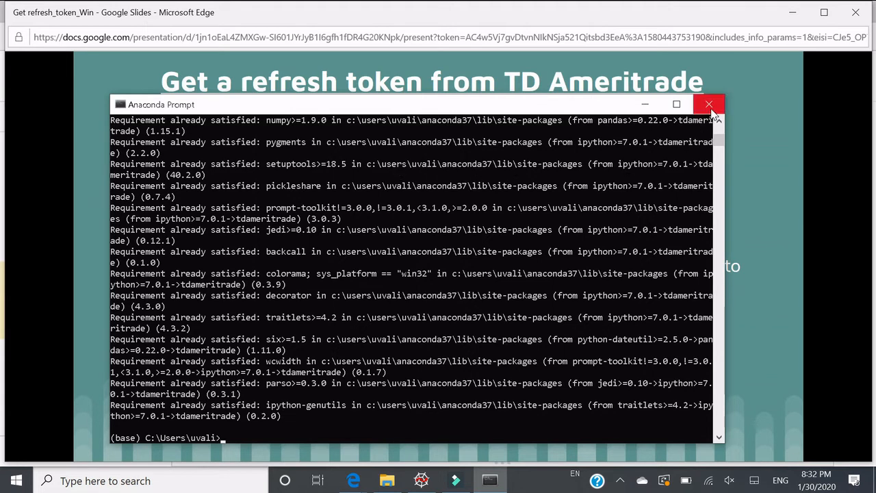
{"action": "left_click", "coordinate": [709, 104]}
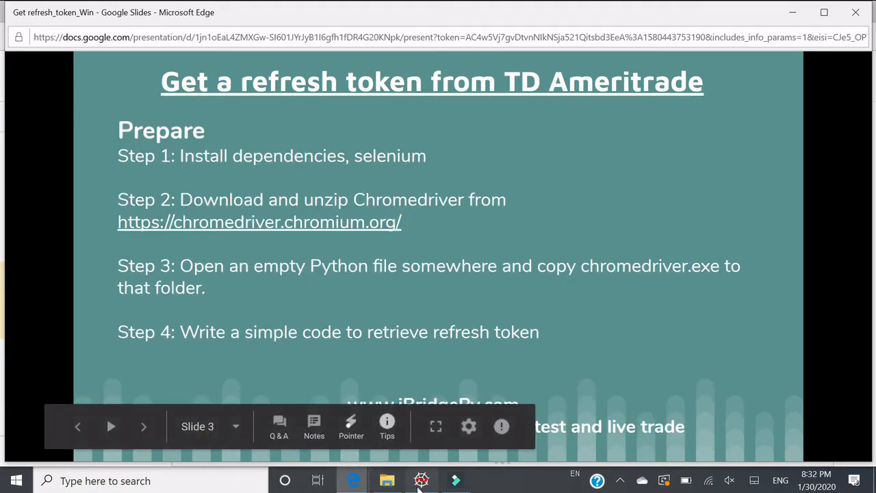
{"action": "left_click", "coordinate": [422, 479]}
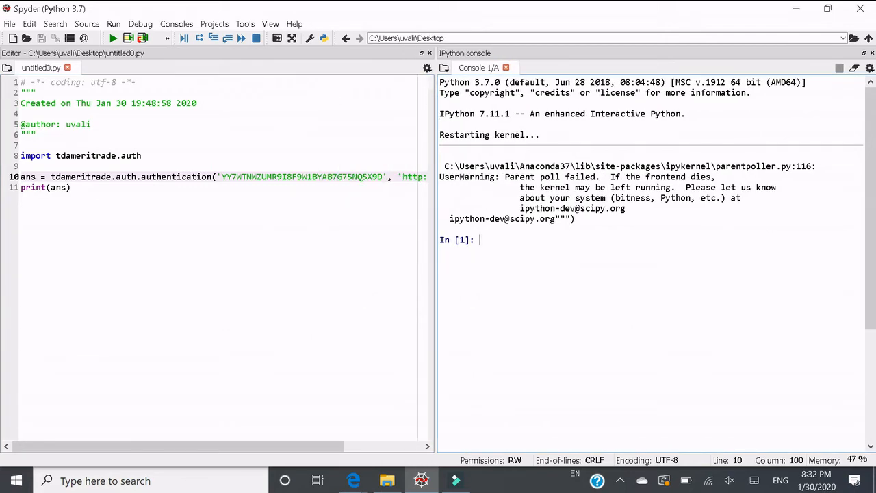
{"action": "left_click_drag", "start_coordinate": [432, 253], "coordinate": [574, 258]}
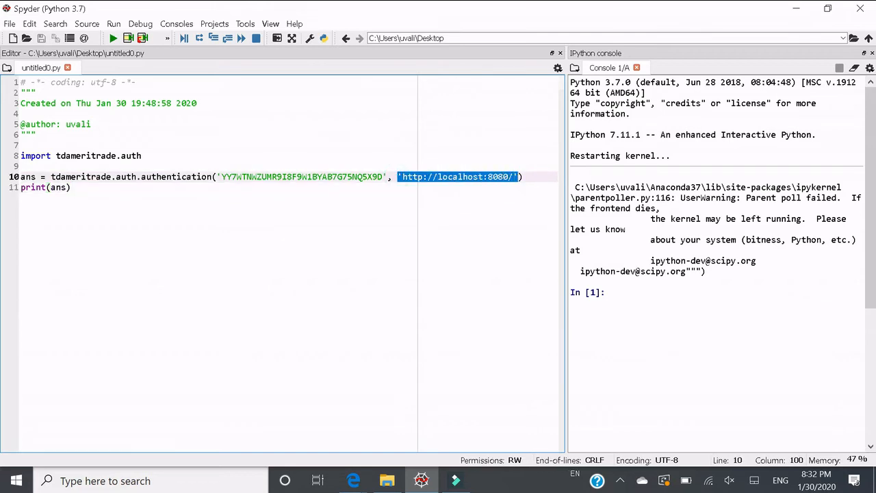
{"action": "left_click", "coordinate": [71, 186]}
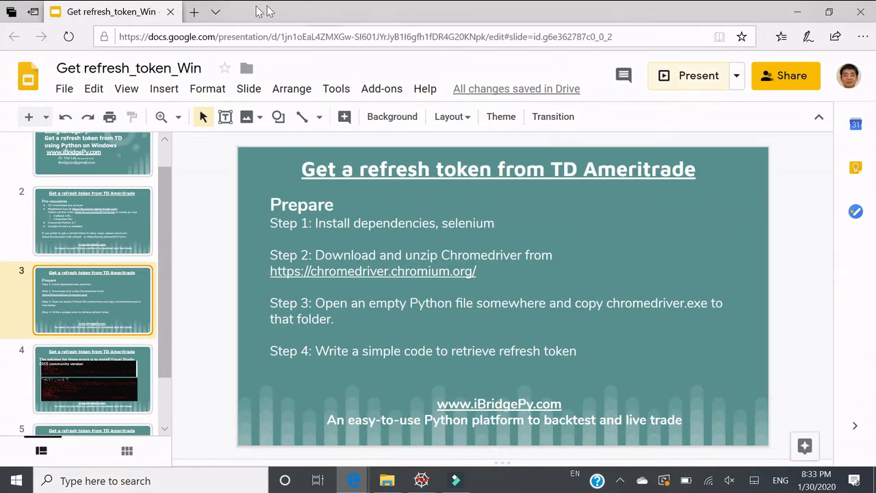
- Follow the chromedriver.chromium.org link from the slide and browse its stable and beta releases
{"action": "left_click", "coordinate": [373, 271]}
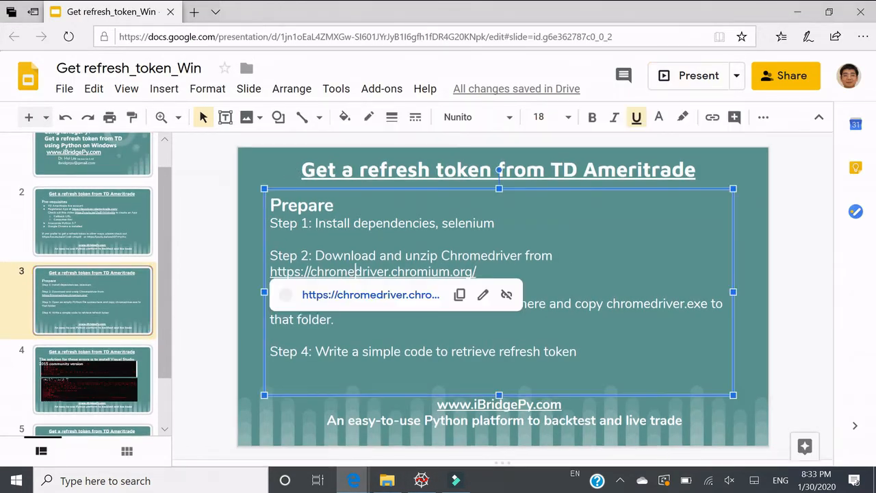
{"action": "left_click", "coordinate": [371, 295]}
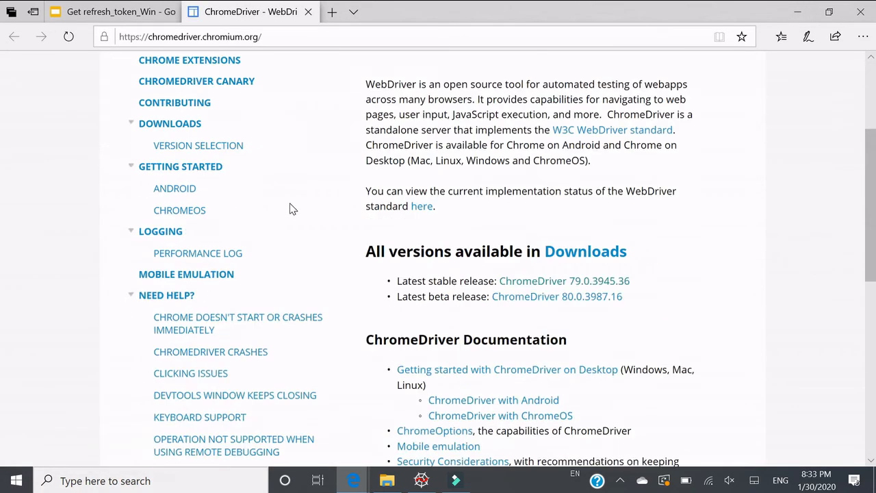
{"action": "scroll", "scroll_direction": "down", "scroll_amount": 3}
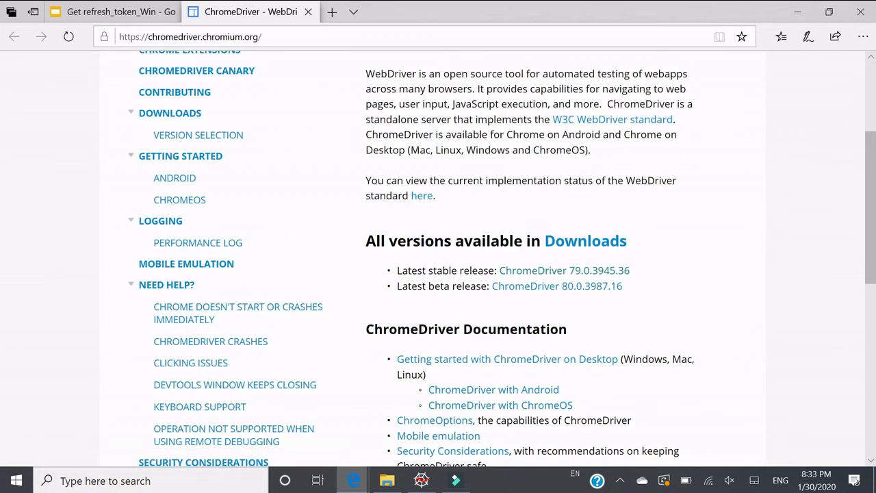
{"action": "scroll", "scroll_direction": "down", "scroll_amount": 3}
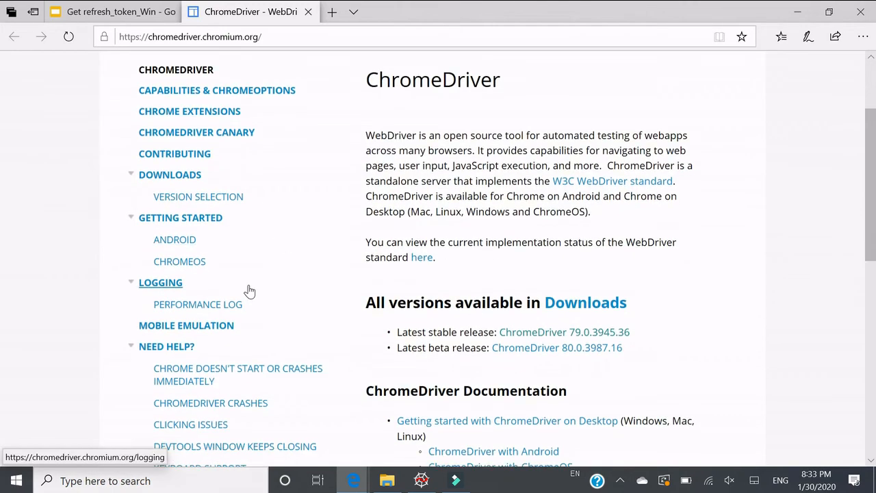
{"action": "scroll", "scroll_direction": "down", "scroll_amount": 3}
{"action": "type", "text": "c"}
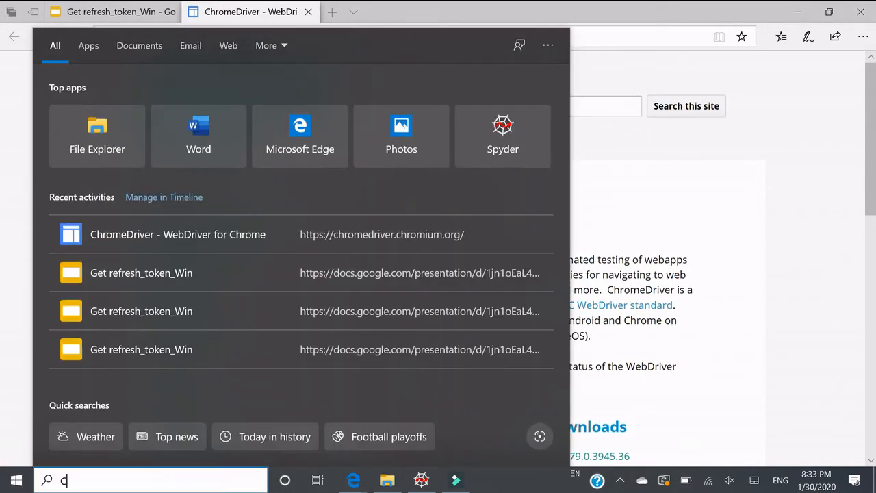
- Launch Chrome and show its About page with installed version 79.0.3945.130
{"action": "type", "text": "rashhandler.cpython-37"}
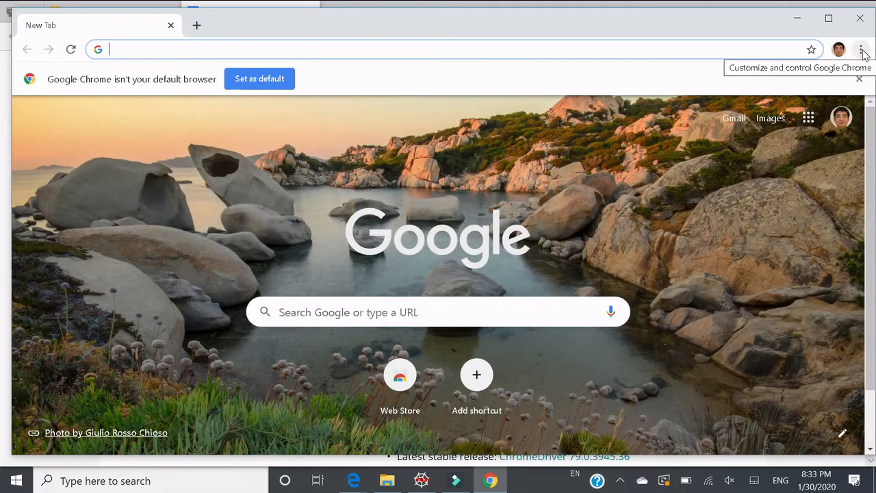
{"action": "left_click", "coordinate": [861, 50]}
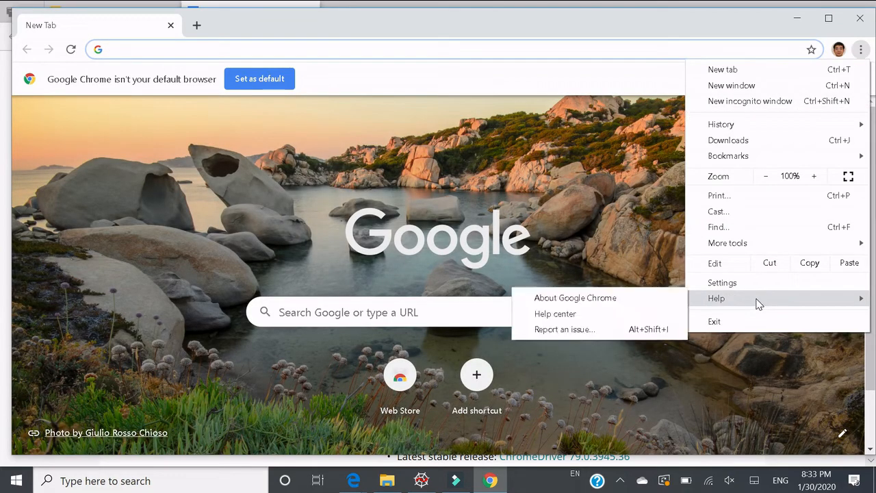
{"action": "left_click", "coordinate": [575, 297]}
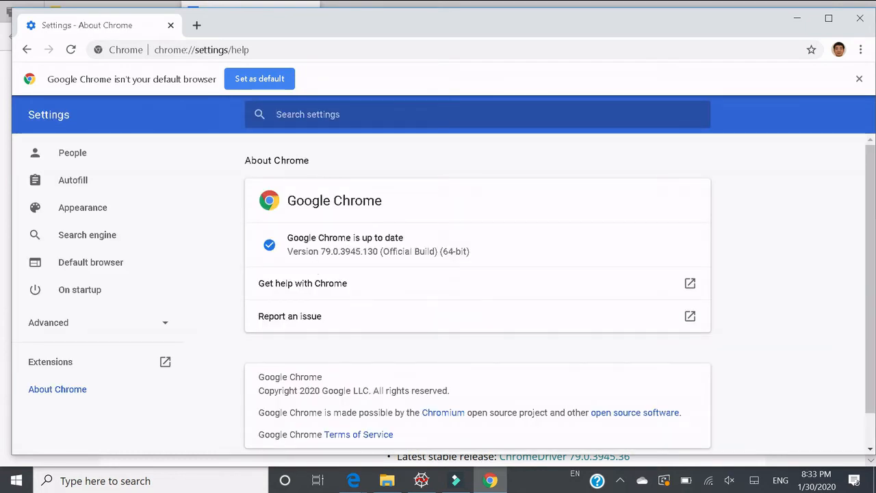
{"action": "double_click", "coordinate": [325, 252]}
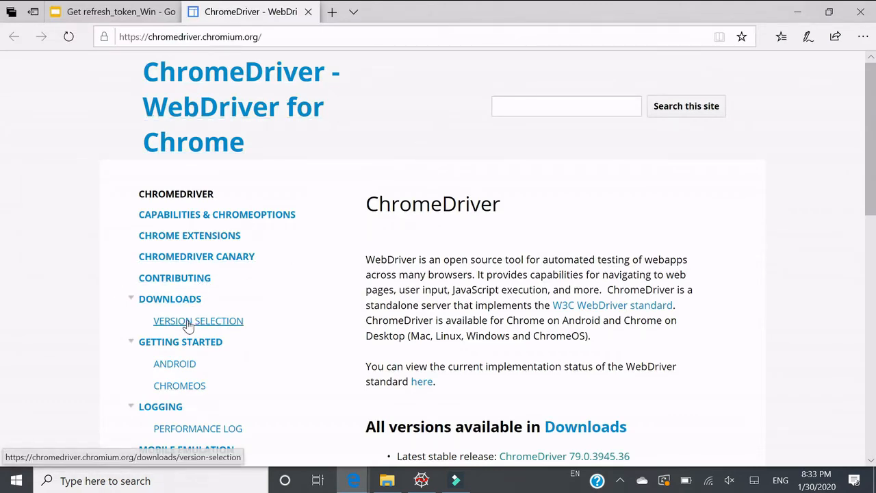
- Reach the ChromeDriver 79.0.3945.36 download files including chromedriver_win32.zip
{"action": "left_click", "coordinate": [170, 299]}
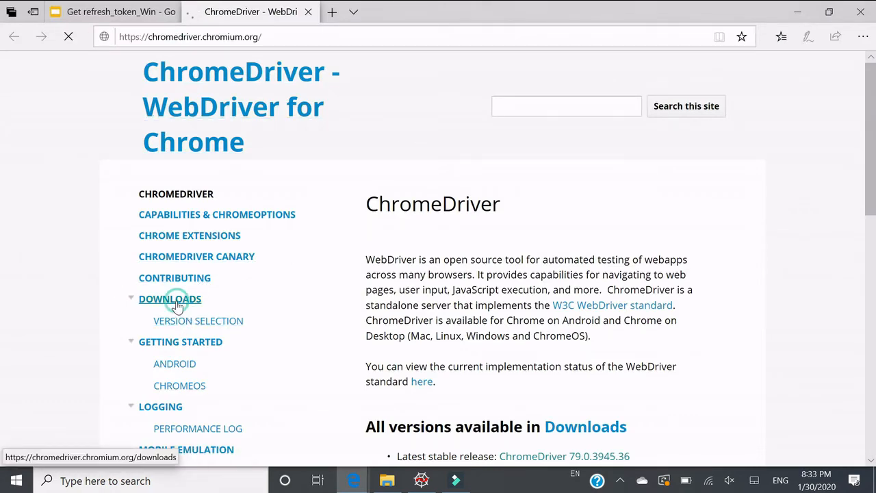
{"action": "left_click", "coordinate": [170, 298]}
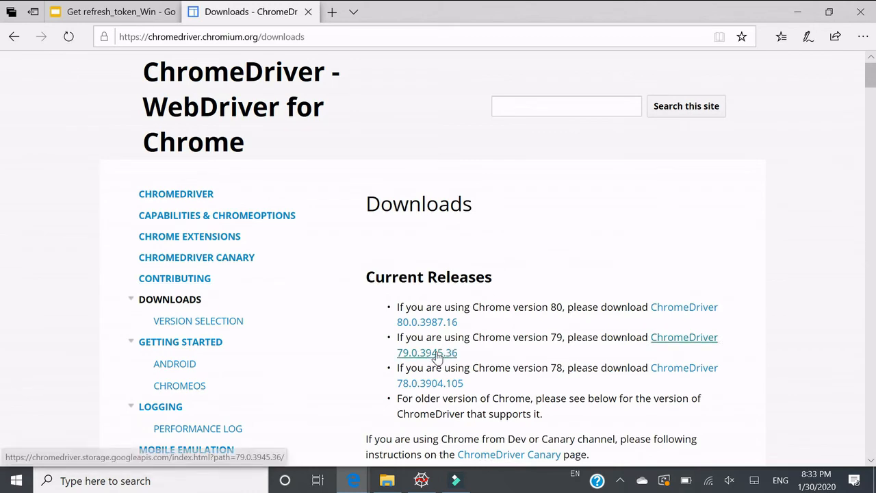
{"action": "left_click", "coordinate": [427, 353]}
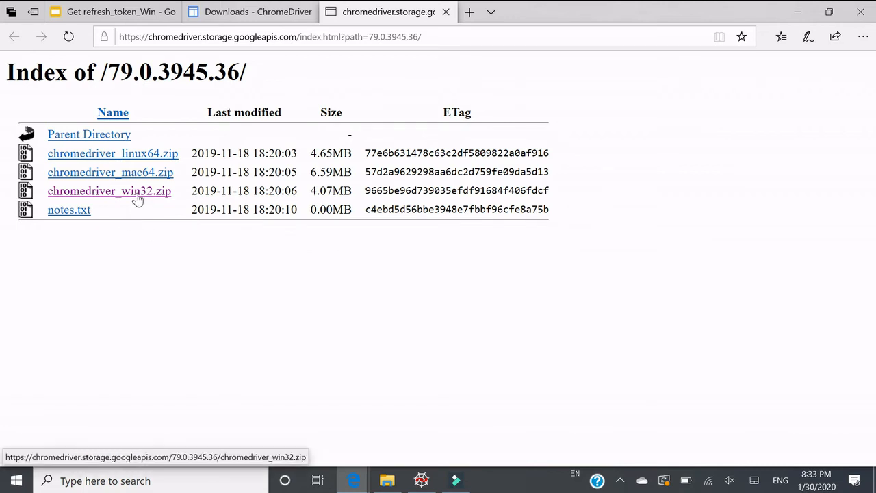
{"action": "mouse_move", "coordinate": [153, 199]}
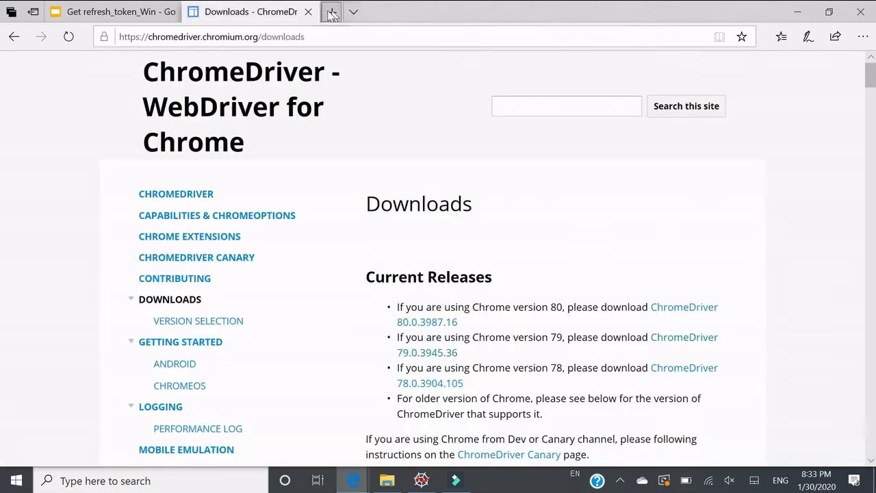
{"action": "left_click", "coordinate": [110, 11]}
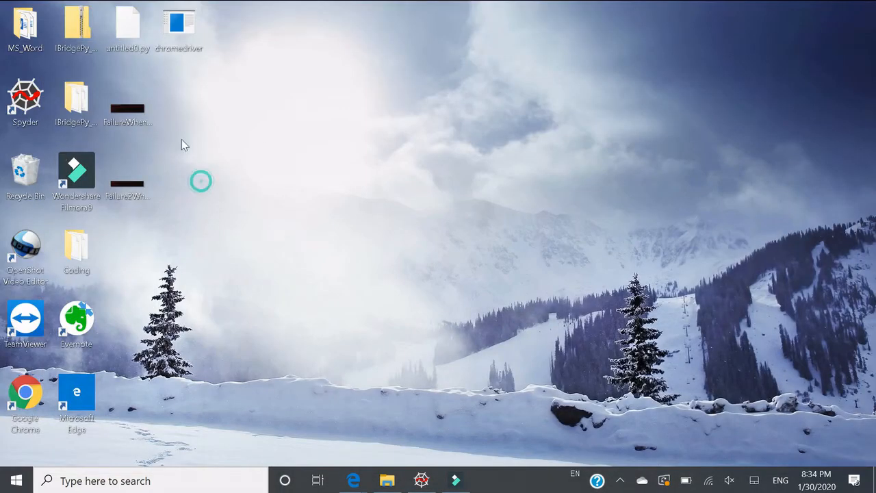
- Check the chromedriver file beside the script on the desktop and reopen untitled0.py in Spyder
{"action": "left_click", "coordinate": [178, 27]}
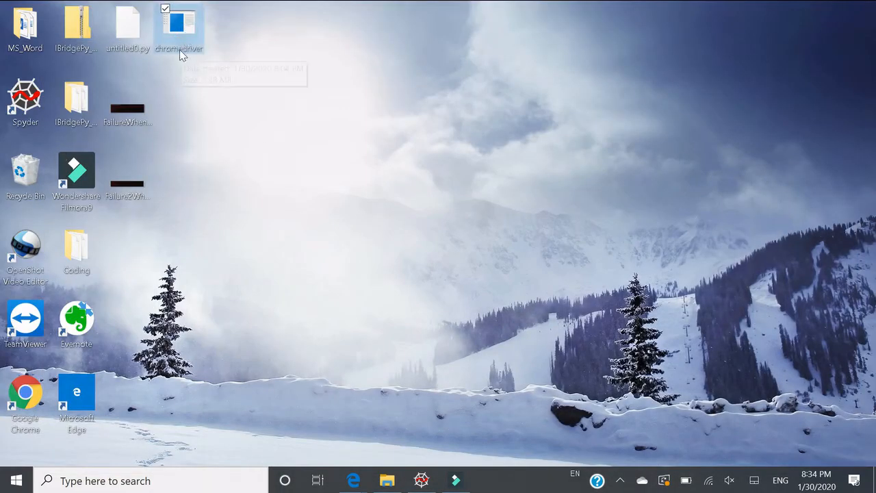
{"action": "mouse_move", "coordinate": [173, 25]}
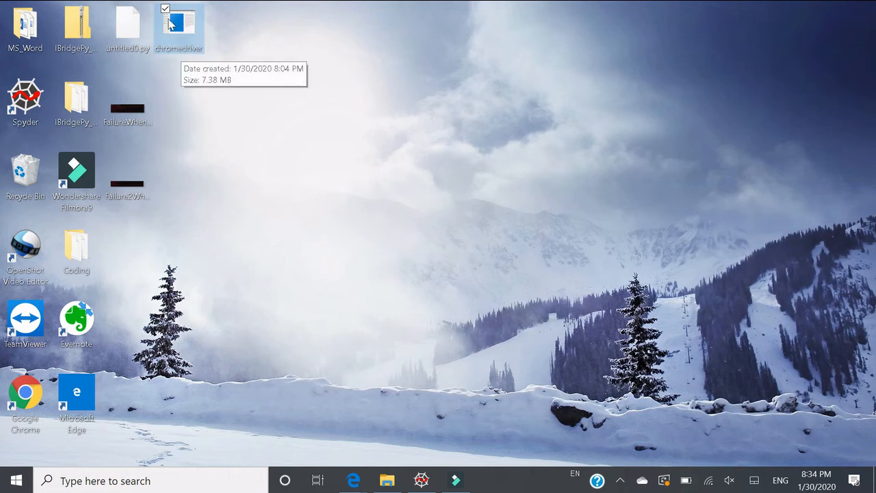
{"action": "left_click", "coordinate": [128, 28]}
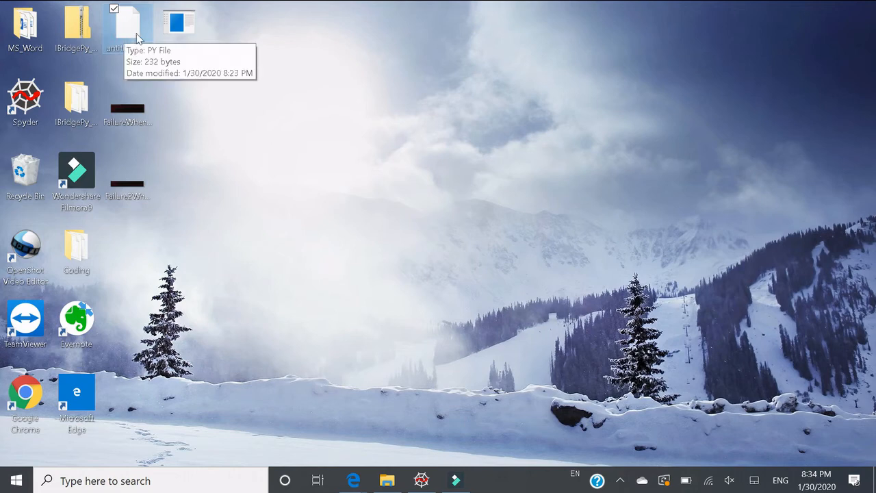
{"action": "double_click", "coordinate": [126, 27]}
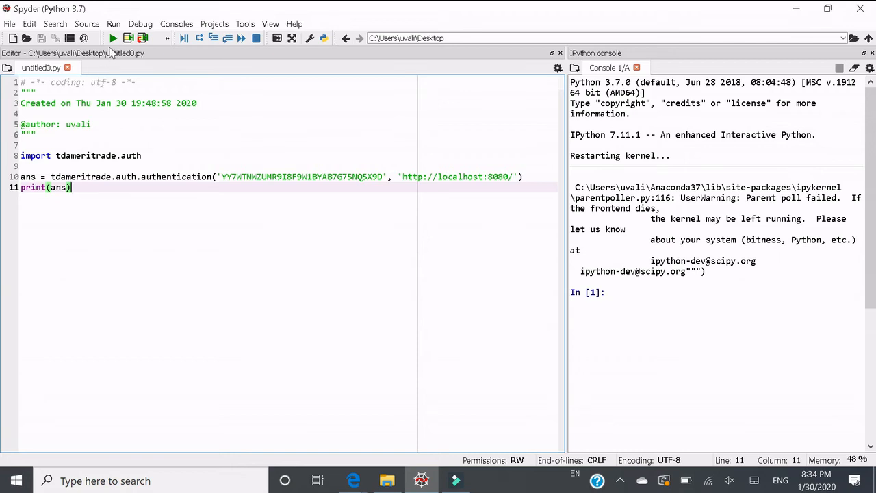
- Run untitled0.py so a ChromeDriver-controlled Chrome window launches
{"action": "left_click", "coordinate": [112, 38]}
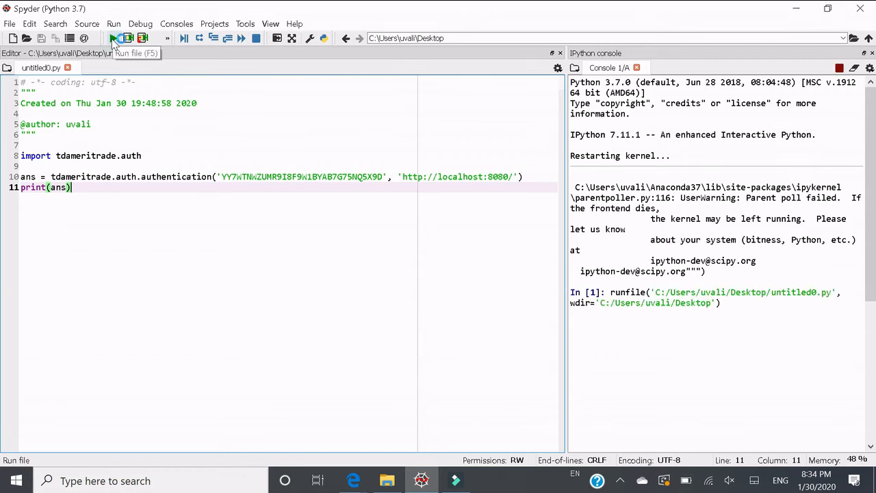
{"action": "left_click", "coordinate": [114, 39]}
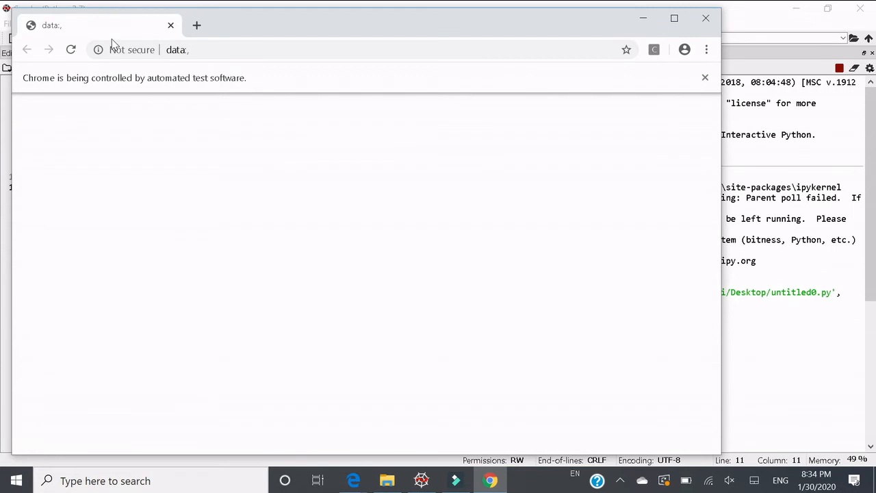
{"action": "mouse_move", "coordinate": [208, 173]}
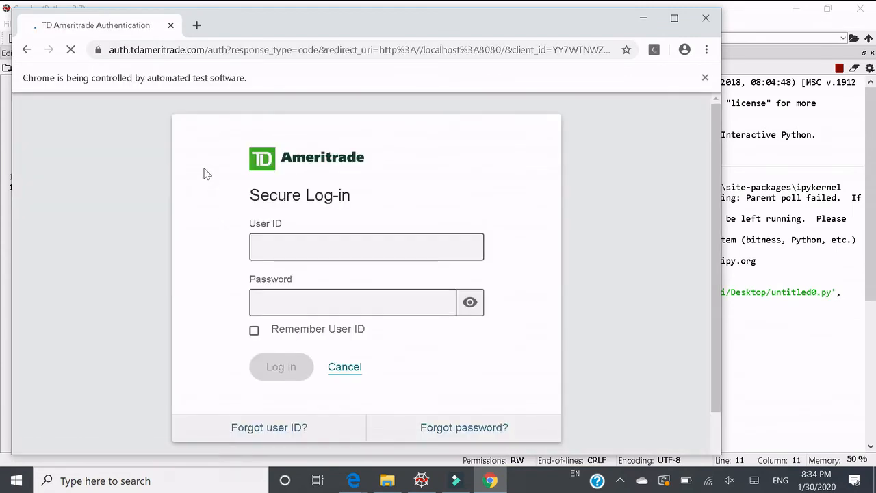
- Enter the user ID 'jsdemo3524' and the password on the TD Ameritrade secure log-in page
{"action": "left_click", "coordinate": [367, 247]}
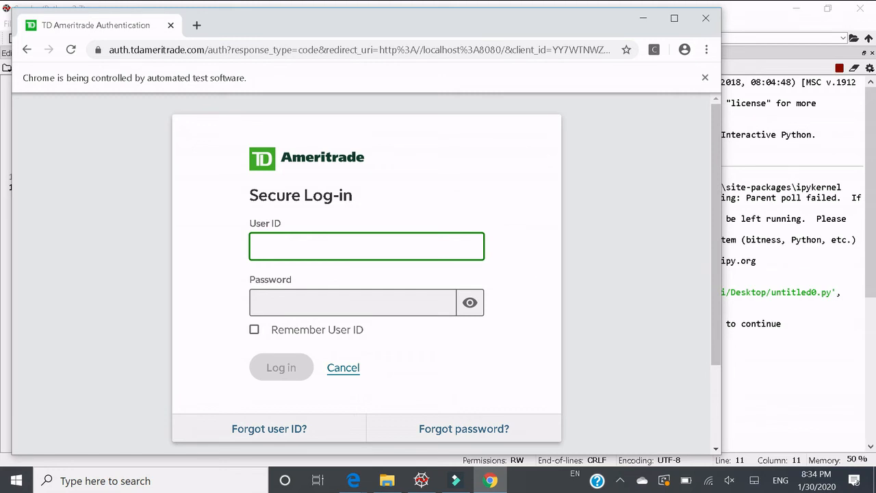
{"action": "type", "text": "j"}
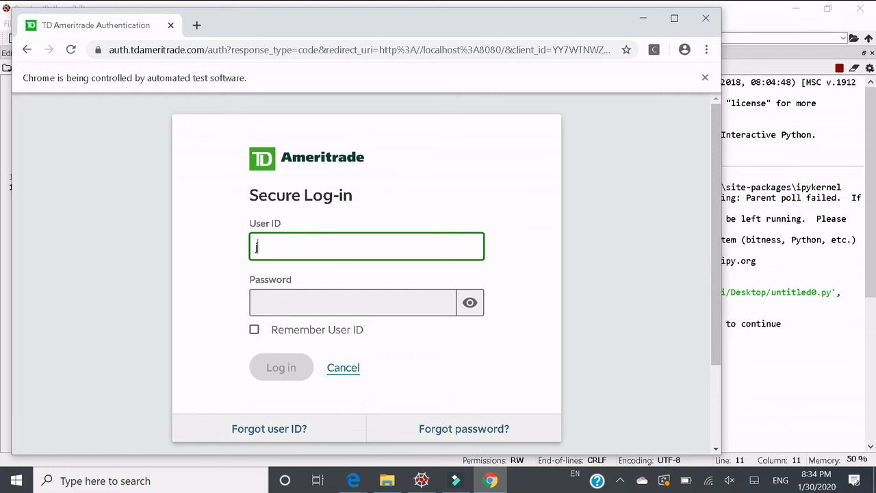
{"action": "type", "text": "sdemo"}
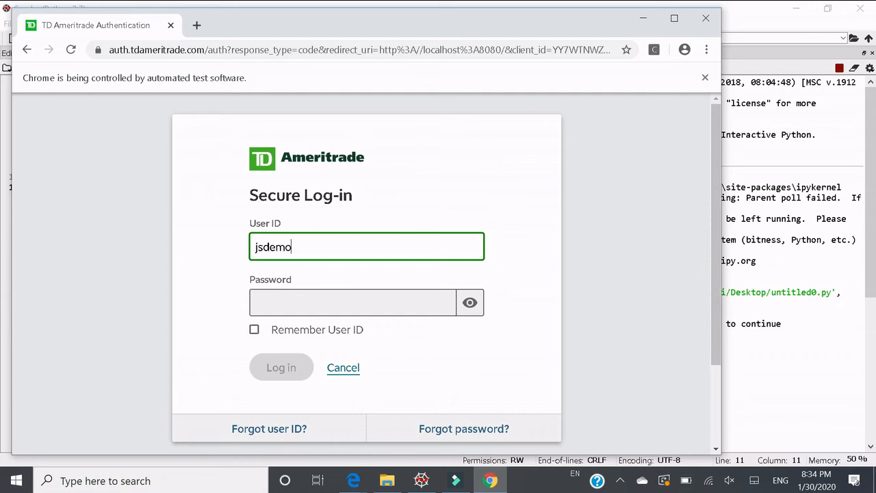
{"action": "type", "text": "35"}
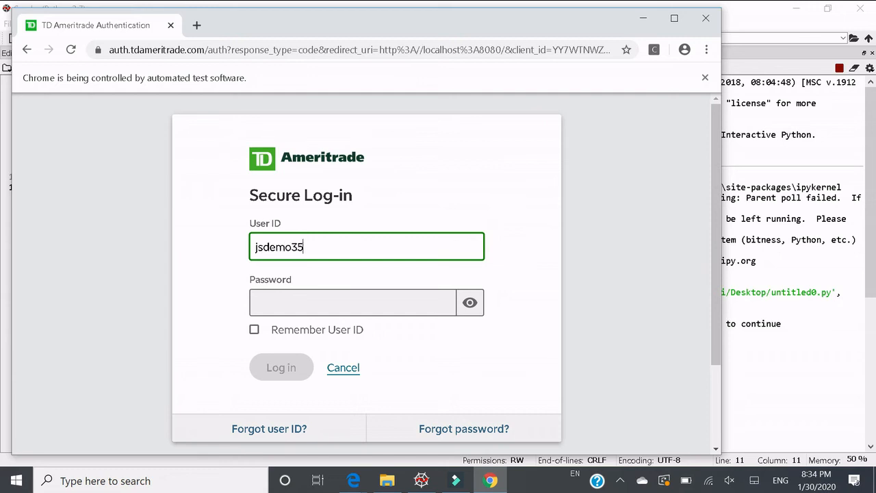
{"action": "type", "text": "24"}
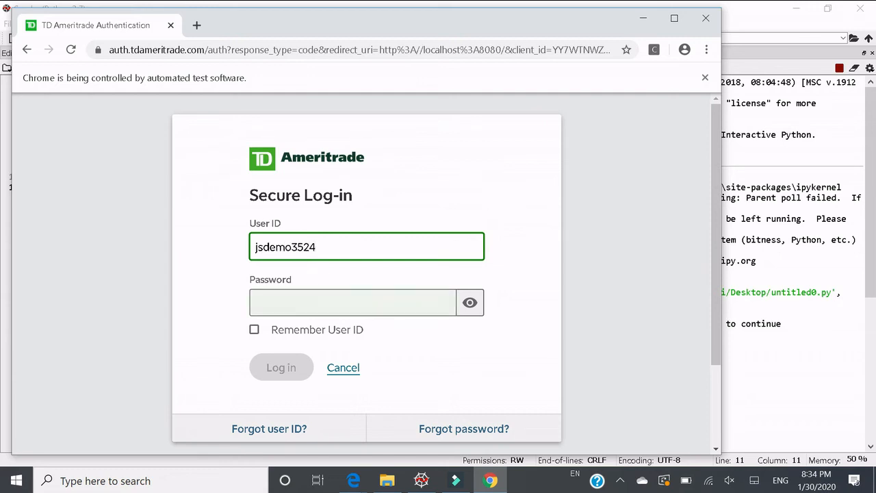
{"action": "type", "text": "•"}
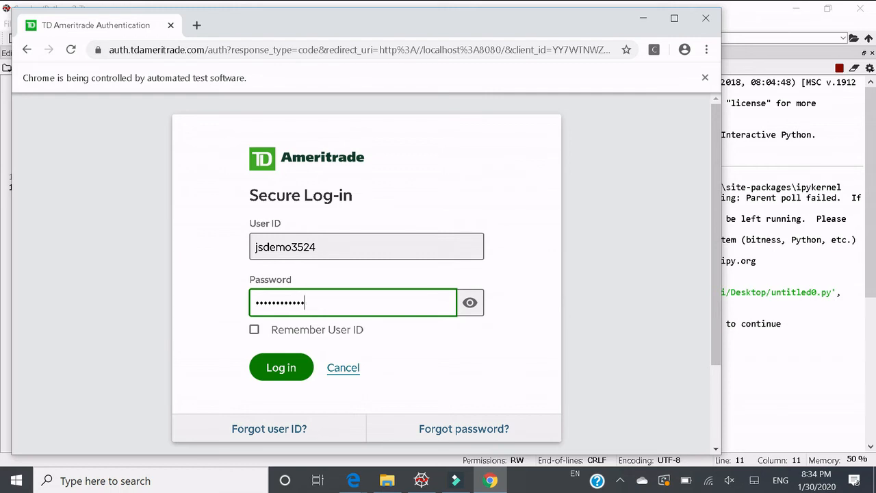
{"action": "type", "text": "•"}
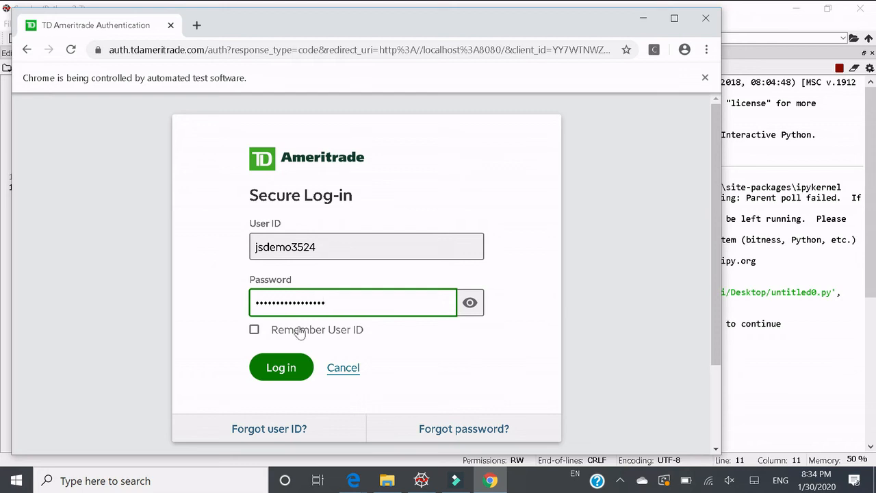
- Log in and Allow the app access, landing on the localhost connection-refused redirect page
{"action": "left_click", "coordinate": [280, 367]}
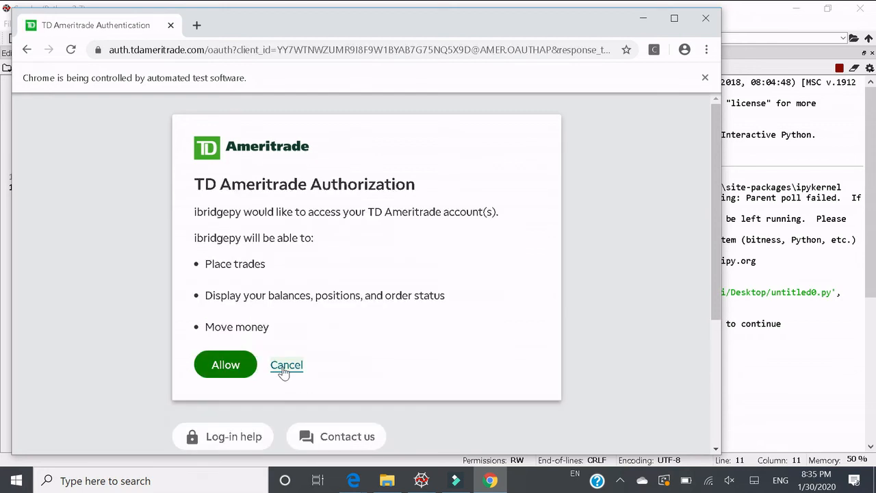
{"action": "left_click", "coordinate": [225, 364]}
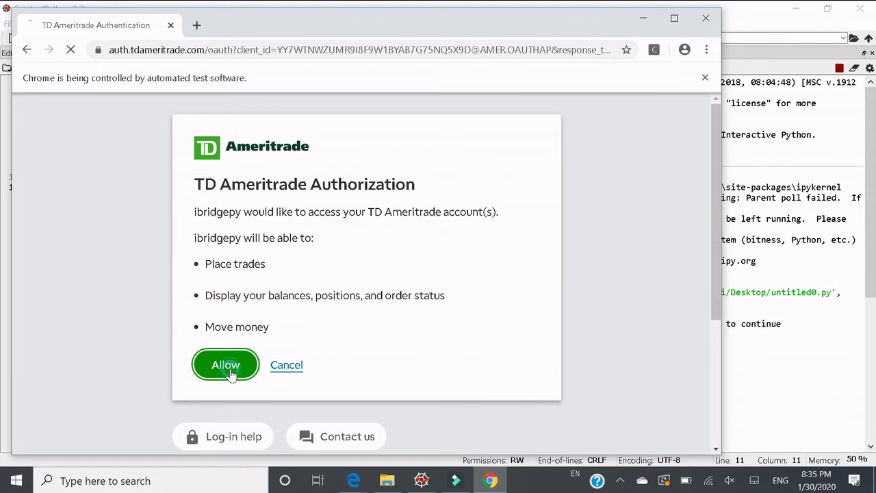
{"action": "left_click", "coordinate": [224, 364]}
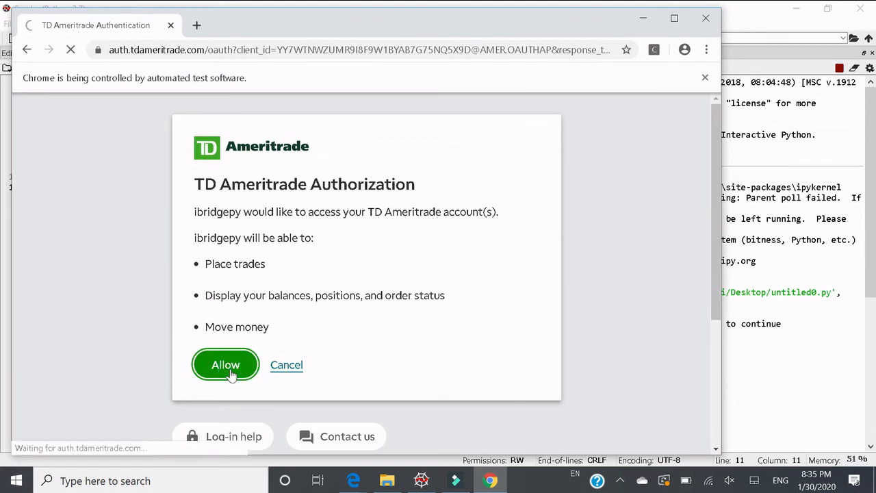
{"action": "left_click", "coordinate": [225, 364]}
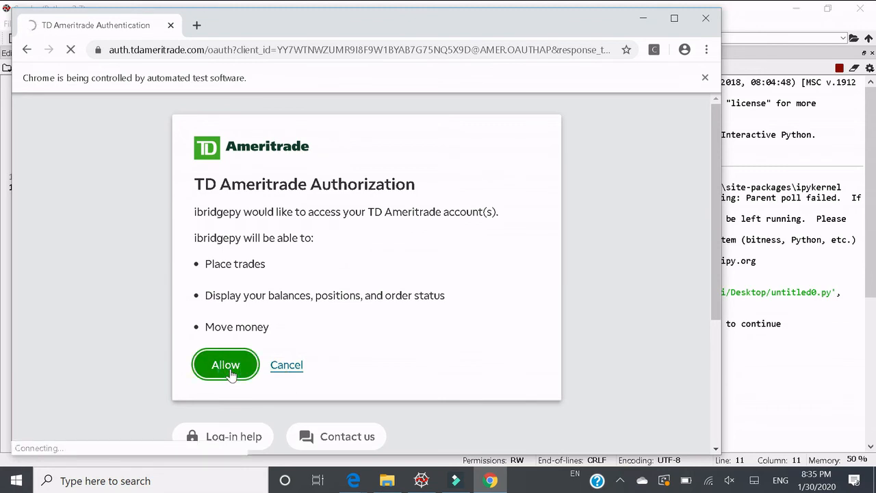
{"action": "left_click", "coordinate": [224, 364]}
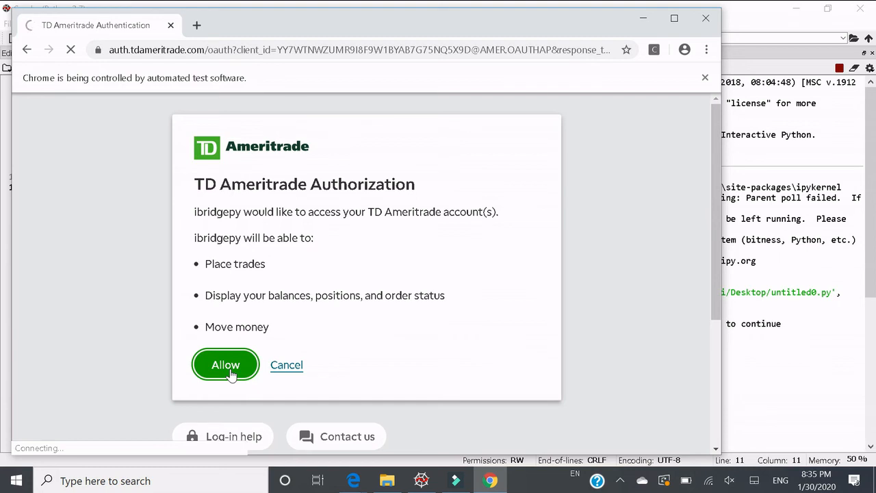
{"action": "left_click", "coordinate": [225, 364]}
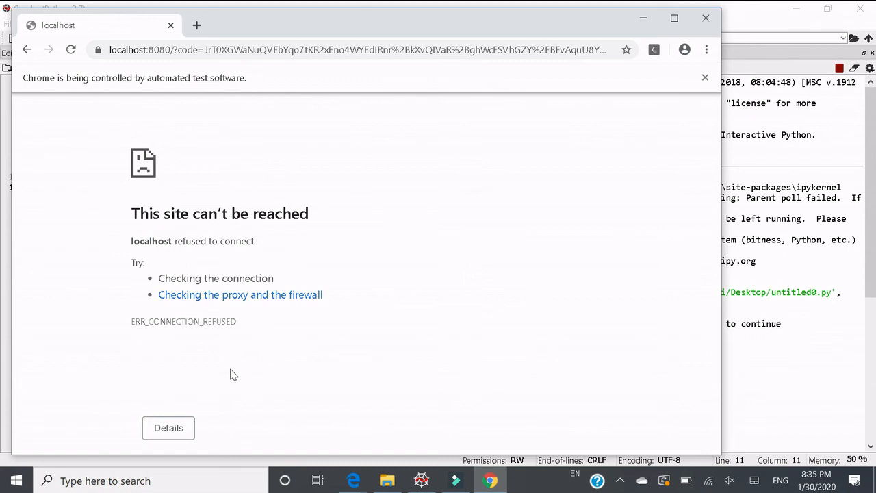
{"action": "mouse_move", "coordinate": [712, 43]}
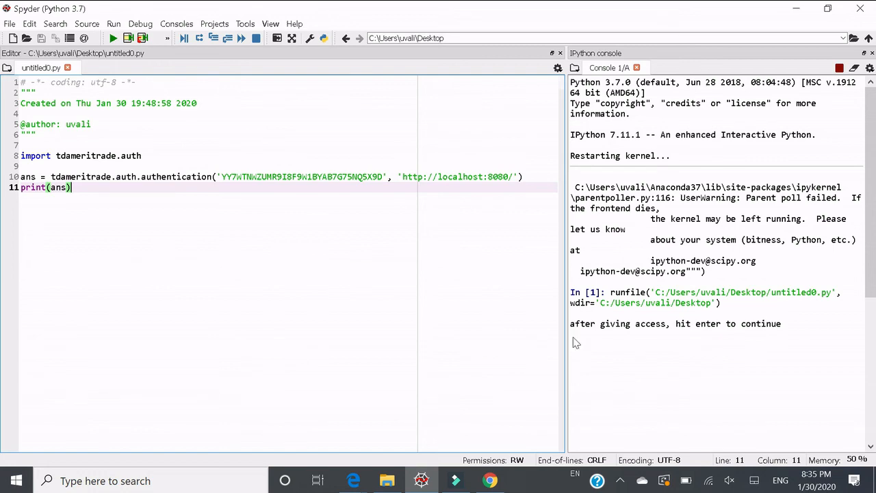
- Continue the script to print the token dictionary and highlight the refresh_token value for copying
{"action": "key", "text": "enter"}
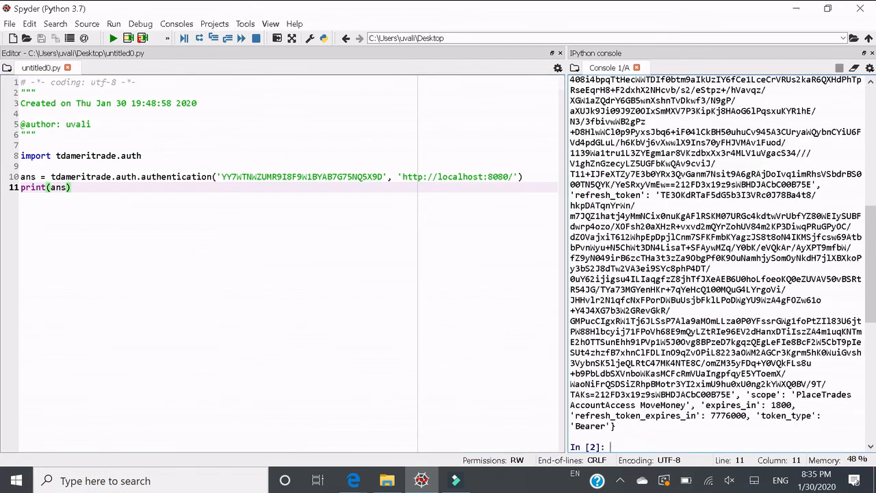
{"action": "mouse_move", "coordinate": [523, 236]}
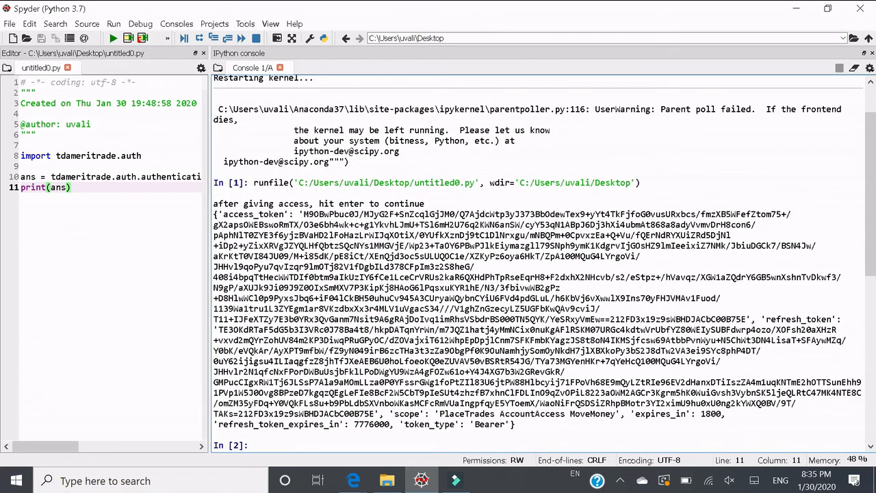
{"action": "double_click", "coordinate": [247, 214]}
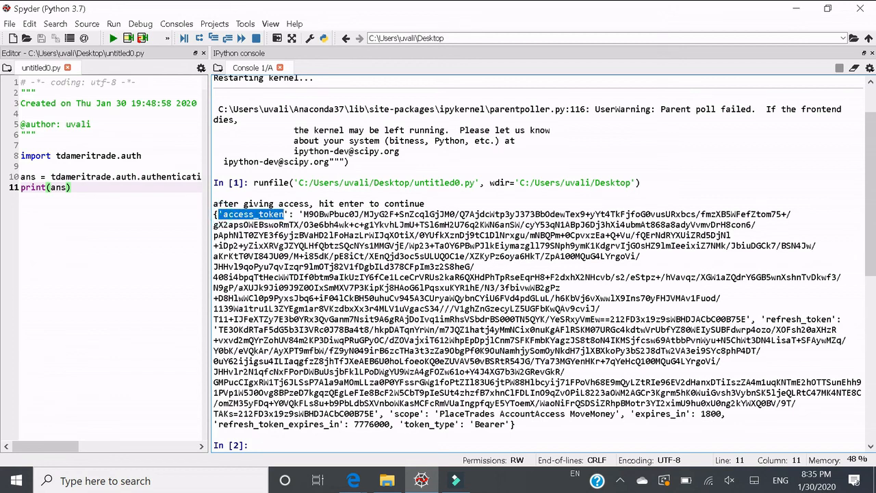
{"action": "double_click", "coordinate": [794, 319]}
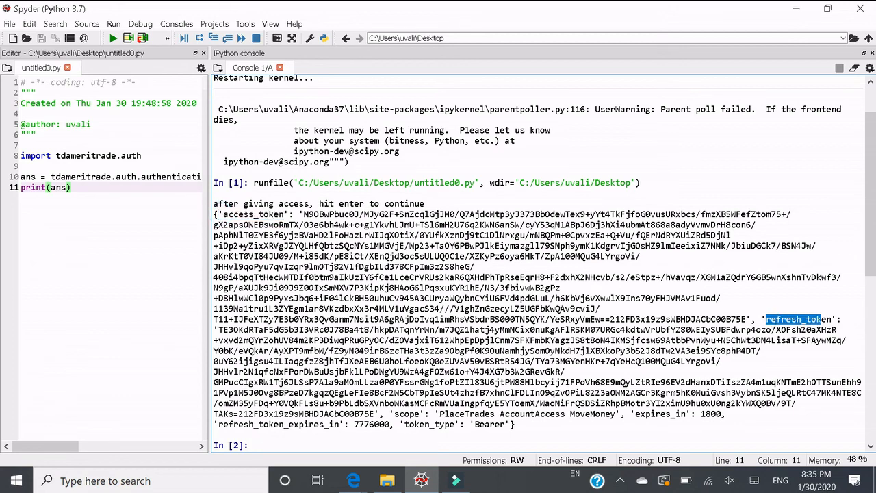
{"action": "double_click", "coordinate": [797, 319]}
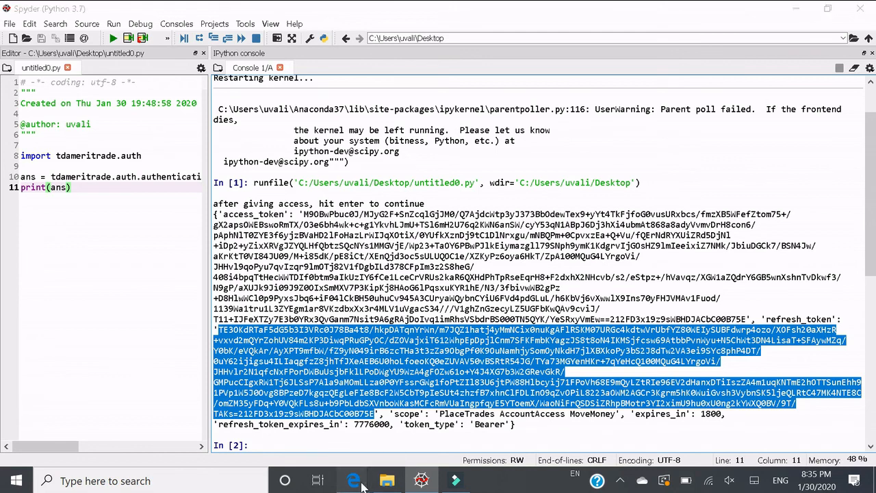
- Return to the presentation and advance to the final refresh-token-obtained slide
{"action": "left_click", "coordinate": [353, 480]}
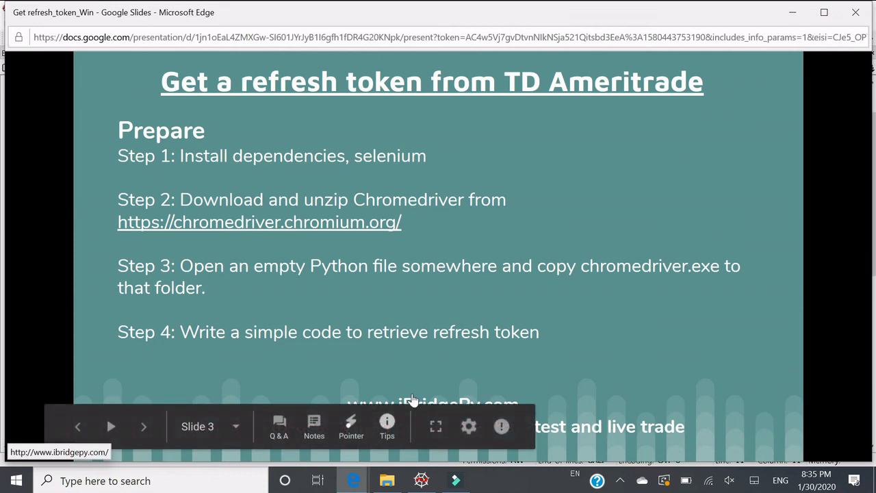
{"action": "left_click", "coordinate": [144, 426]}
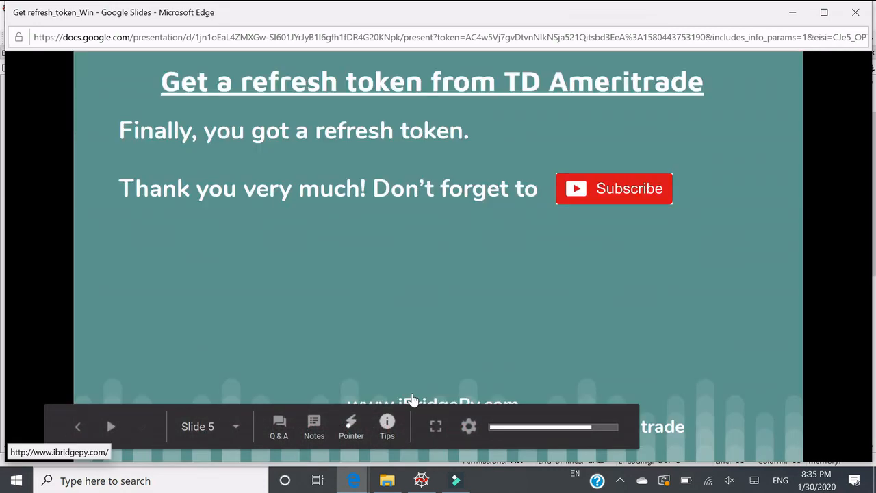